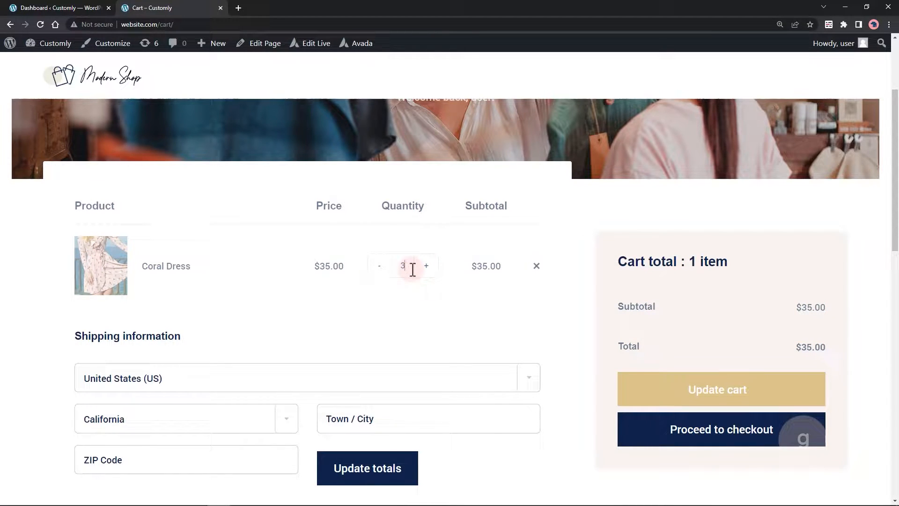
Try changing the Coral Dress cart quantity to 5 and updating the cart
{"action": "scroll", "scroll_direction": "down", "scroll_amount": 3}
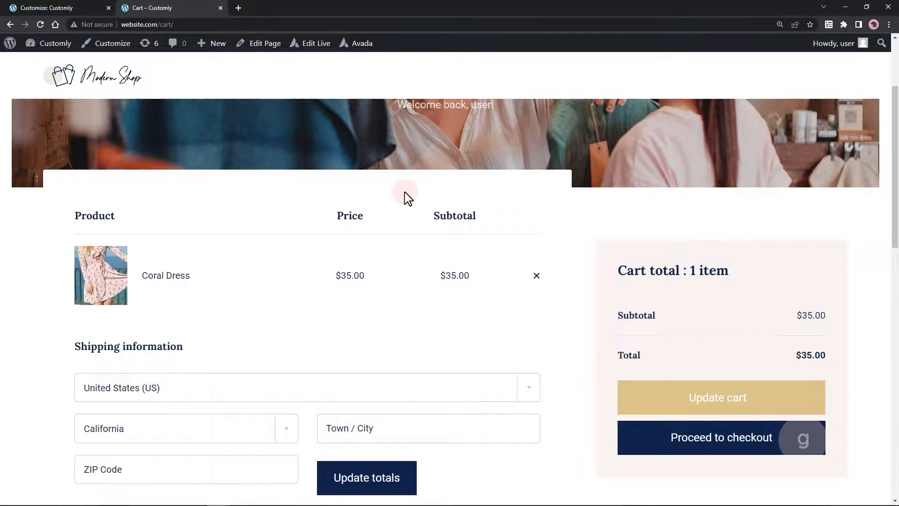
{"action": "left_click", "coordinate": [404, 266]}
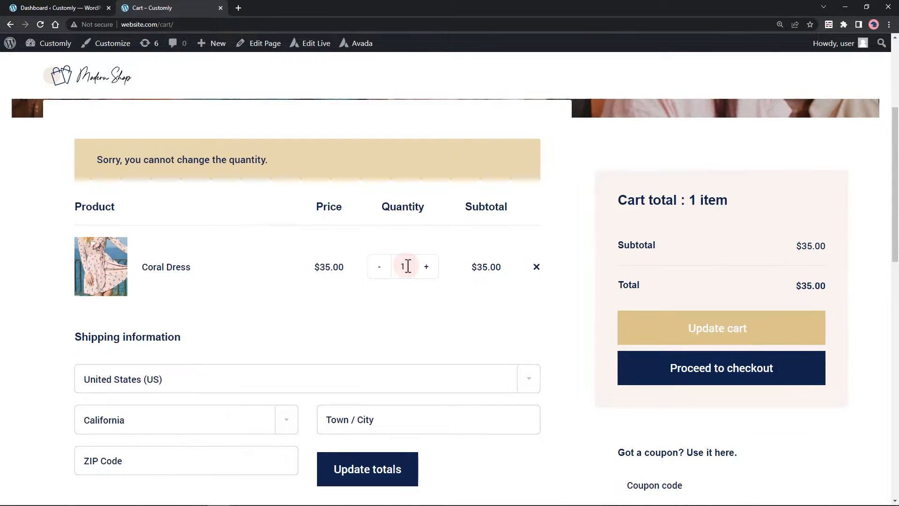
{"action": "type", "text": "5"}
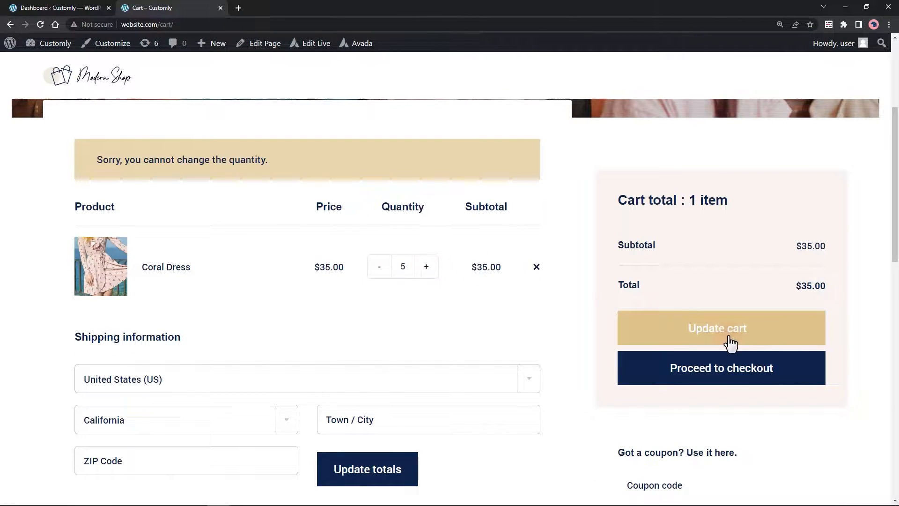
{"action": "left_click", "coordinate": [717, 328]}
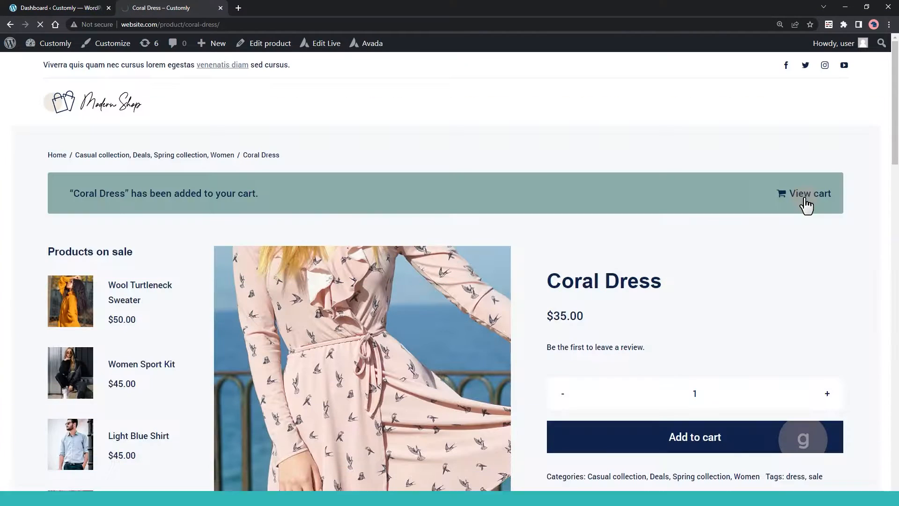
Open the cart and scroll to the table listing Coral Dress at $35.00
{"action": "left_click", "coordinate": [809, 193]}
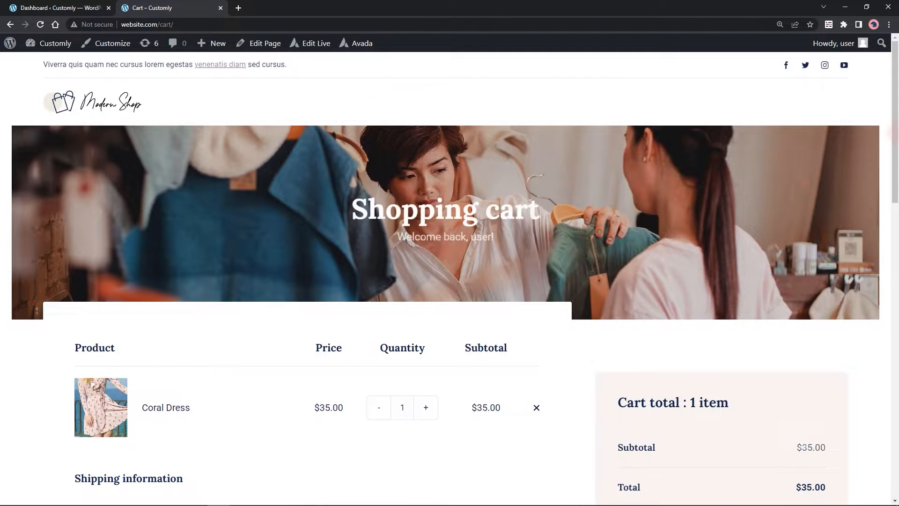
{"action": "scroll", "scroll_direction": "down", "scroll_amount": 3}
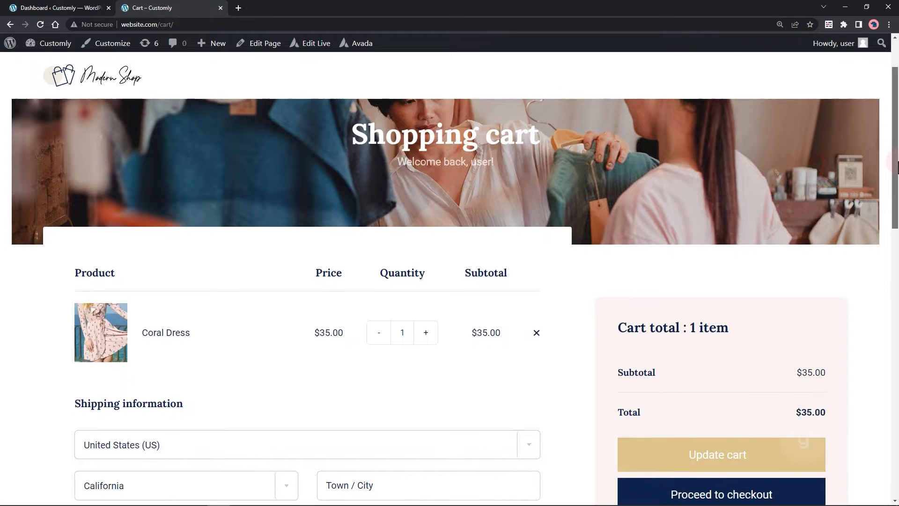
{"action": "scroll", "scroll_direction": "down", "scroll_amount": 3}
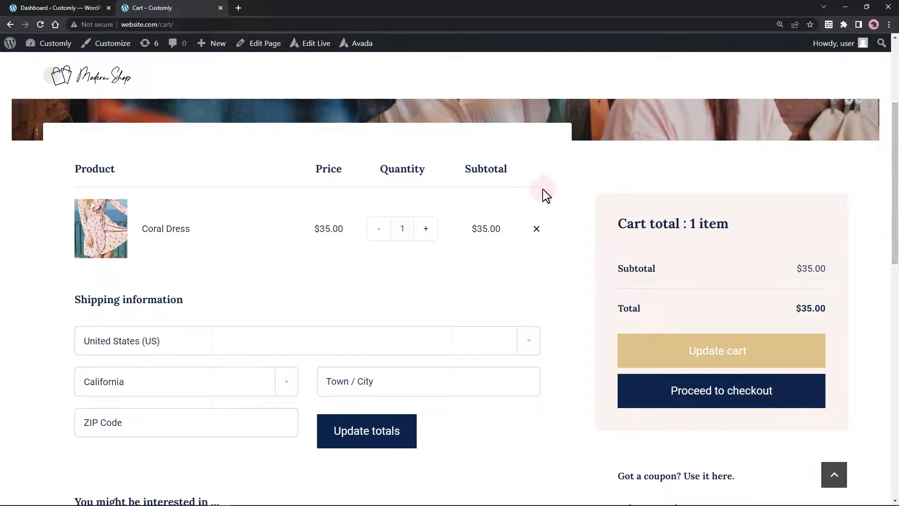
Inspect the cart table in Chrome DevTools to find the product-quantity header class
{"action": "right_click", "coordinate": [544, 195]}
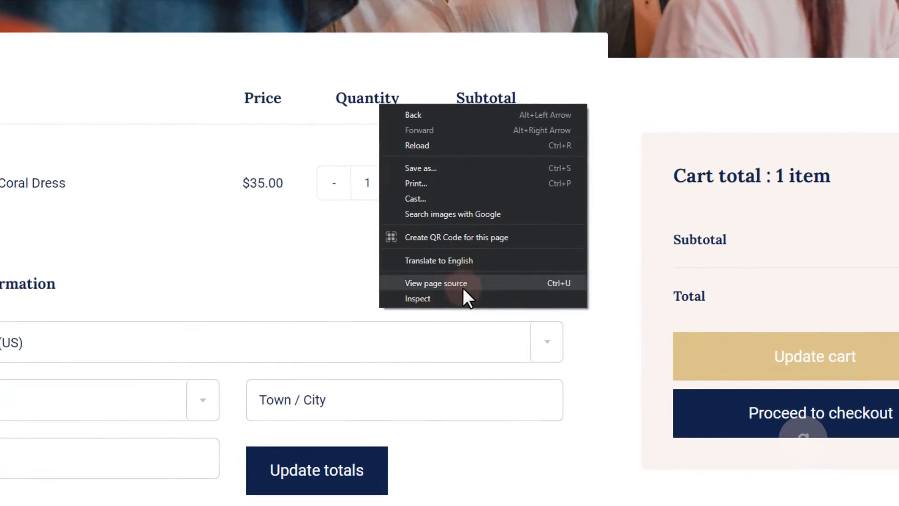
{"action": "left_click", "coordinate": [417, 299]}
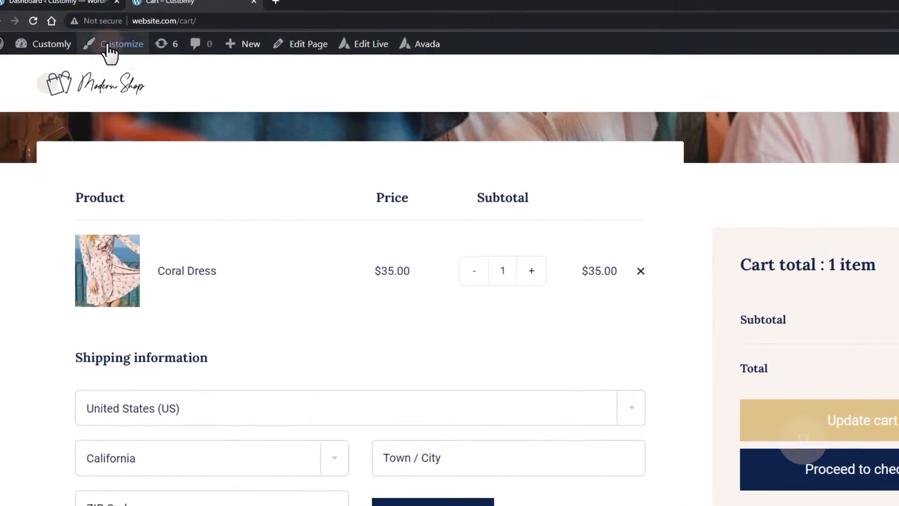
Go from the admin dashboard to Customize > Additional CSS
{"action": "left_click", "coordinate": [57, 2]}
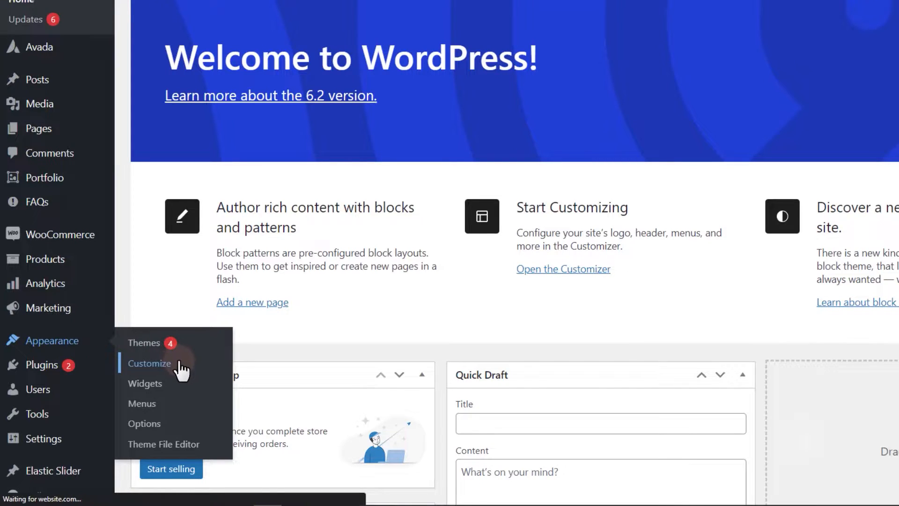
{"action": "left_click", "coordinate": [149, 363]}
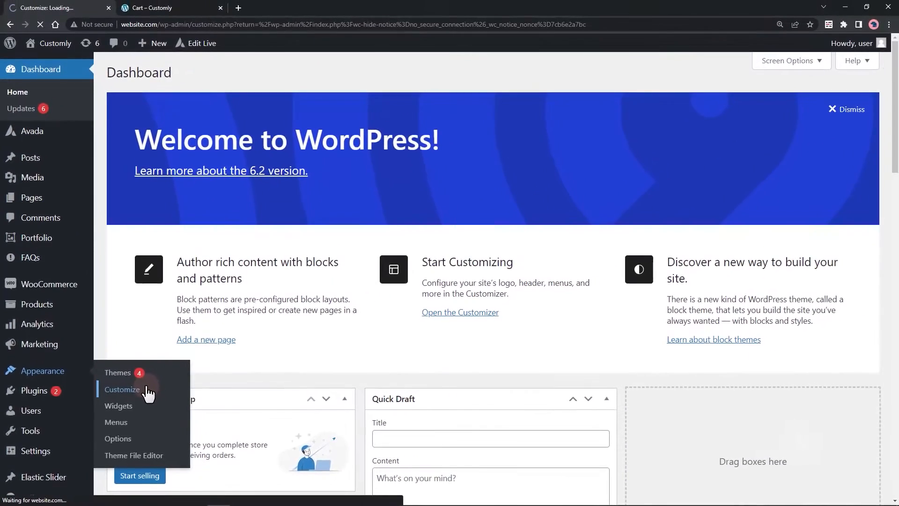
{"action": "left_click", "coordinate": [122, 389]}
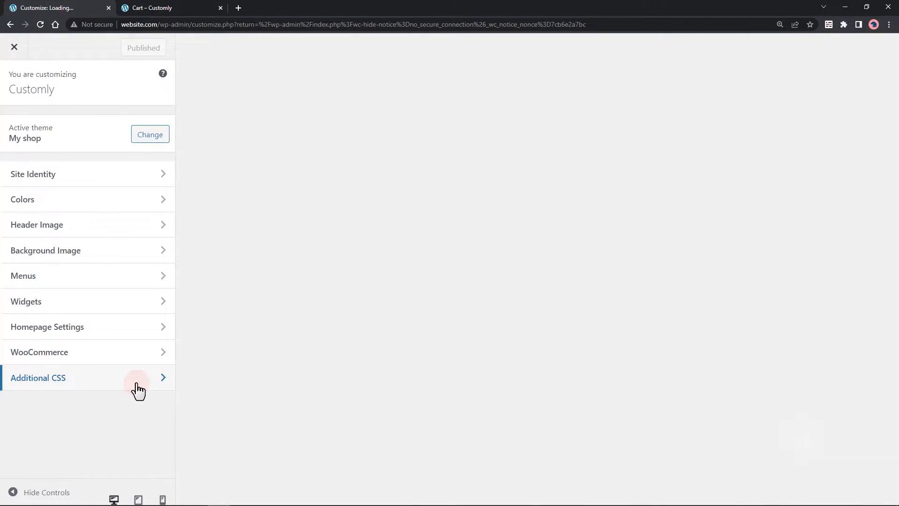
{"action": "left_click", "coordinate": [38, 377]}
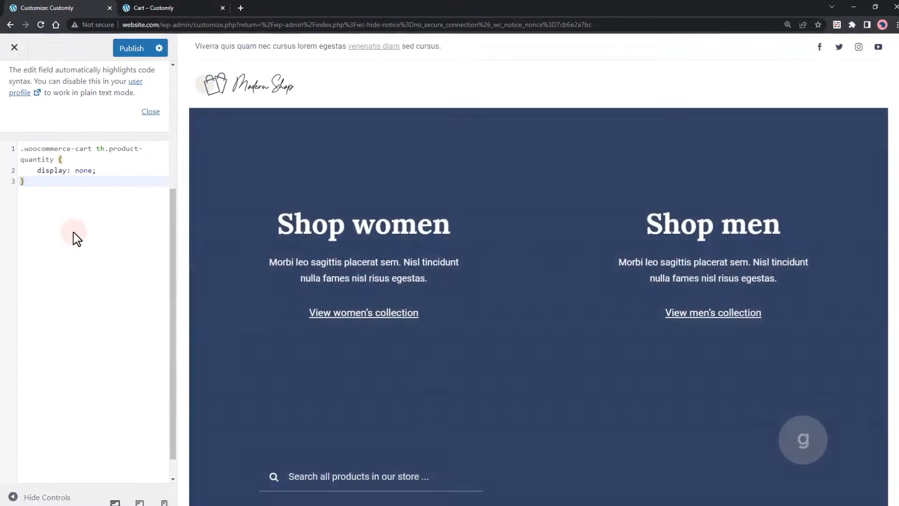
Inspect the cart's quantity box in DevTools to find its td.product-quantity cell
{"action": "left_click", "coordinate": [172, 8]}
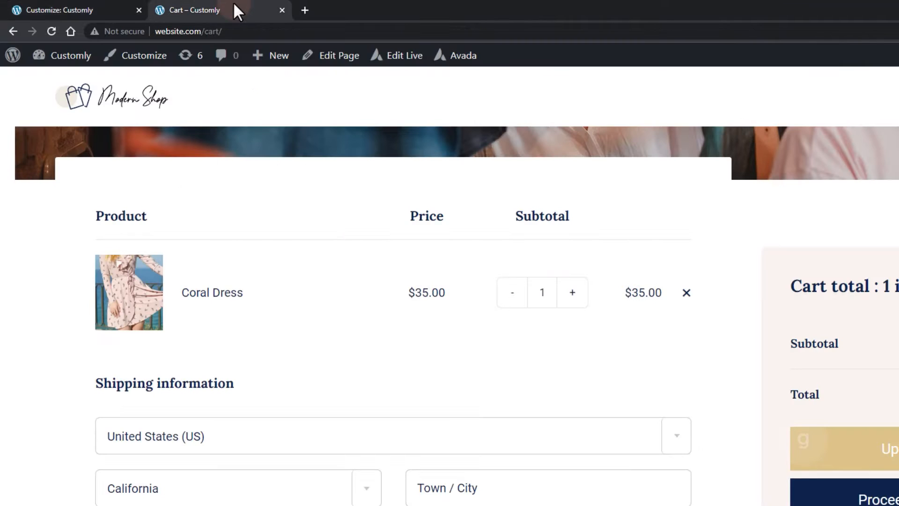
{"action": "right_click", "coordinate": [542, 284]}
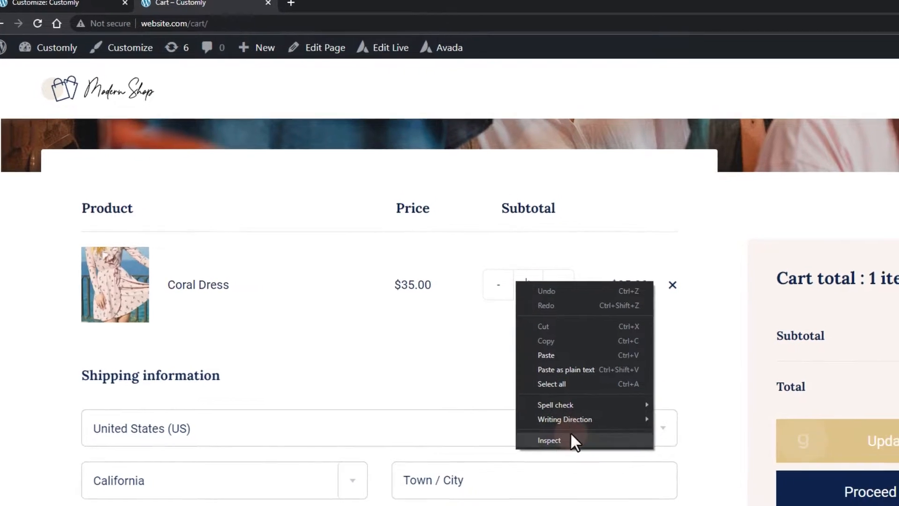
{"action": "left_click", "coordinate": [548, 439]}
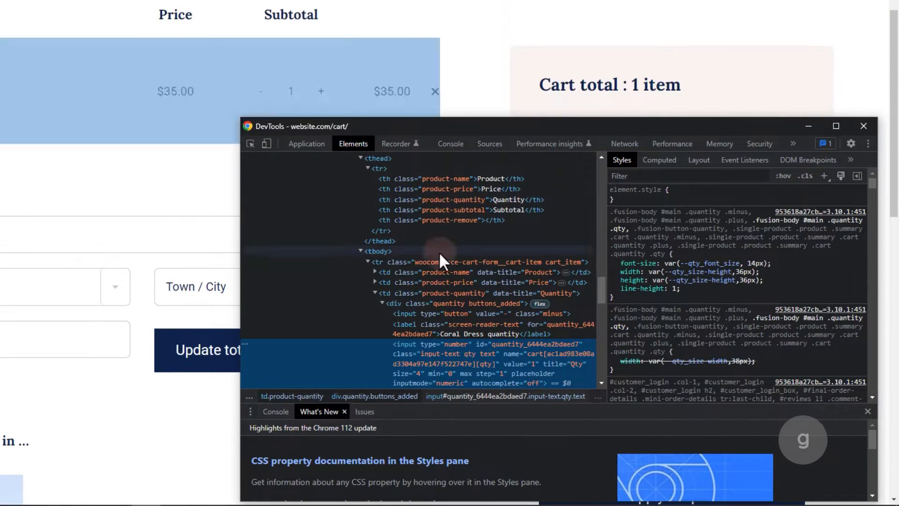
{"action": "mouse_move", "coordinate": [427, 293]}
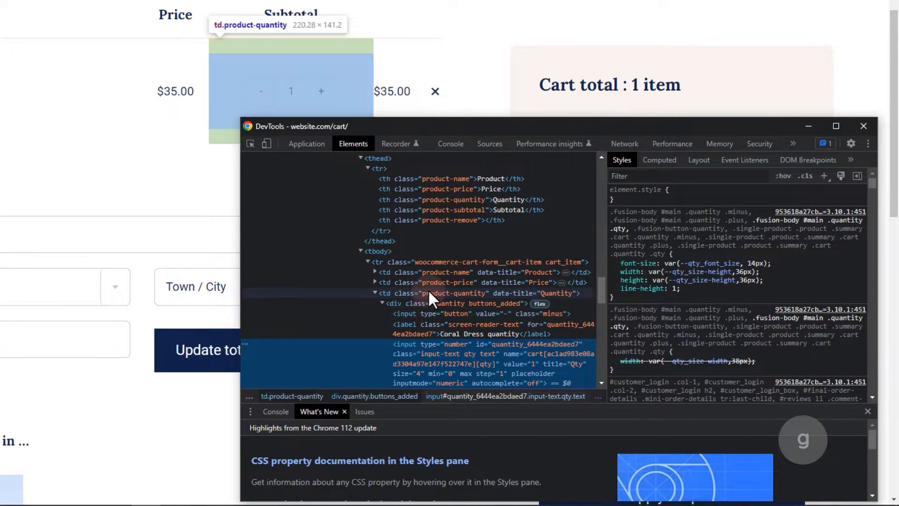
{"action": "left_click", "coordinate": [376, 293]}
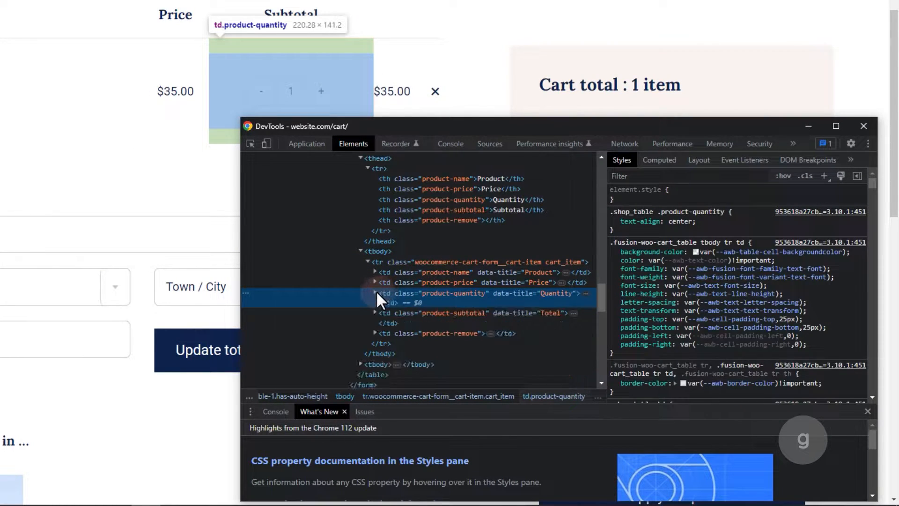
{"action": "mouse_move", "coordinate": [472, 300]}
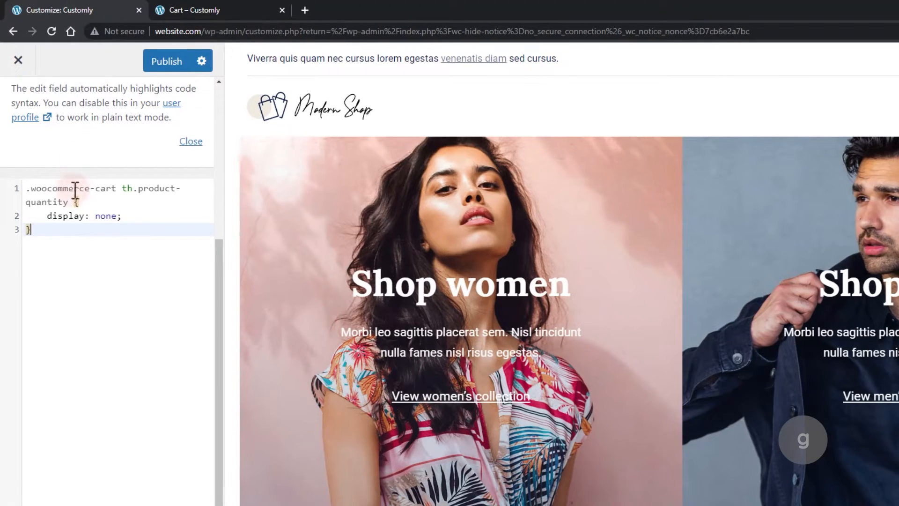
Extend the CSS selector with ', .woocommerce-cart td.product-quantity'
{"action": "type", "text": ","}
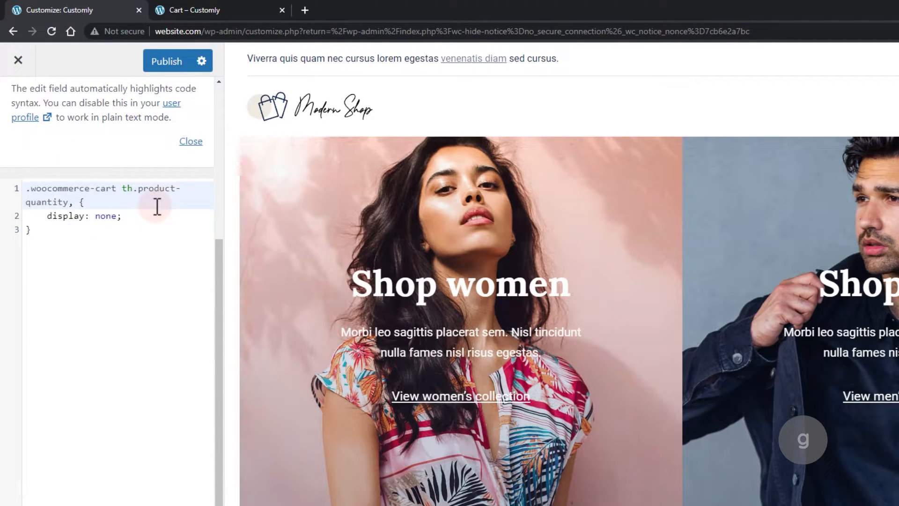
{"action": "type", "text": "td.product-quantity{"}
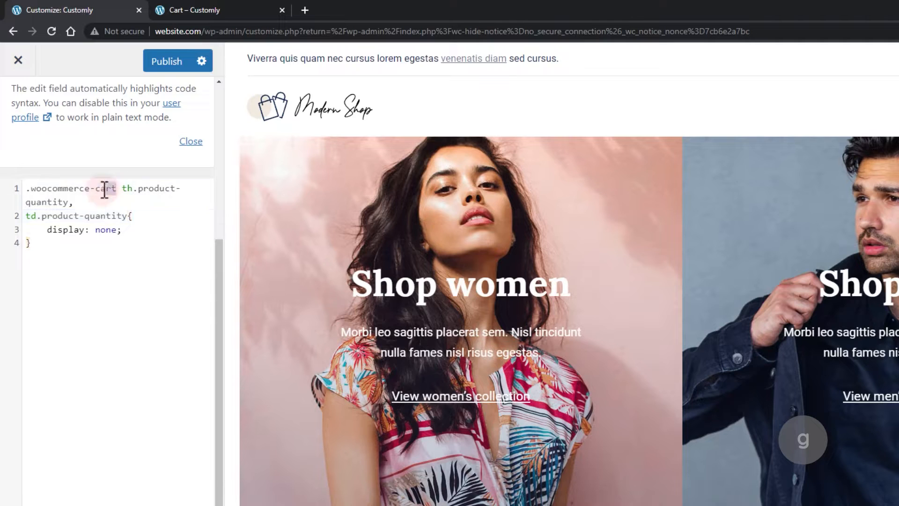
{"action": "right_click", "coordinate": [103, 188]}
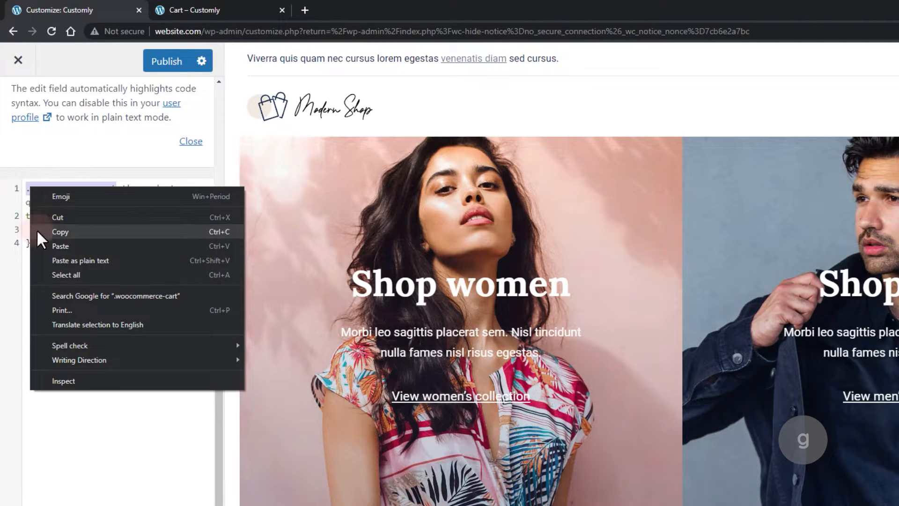
{"action": "left_click", "coordinate": [43, 215]}
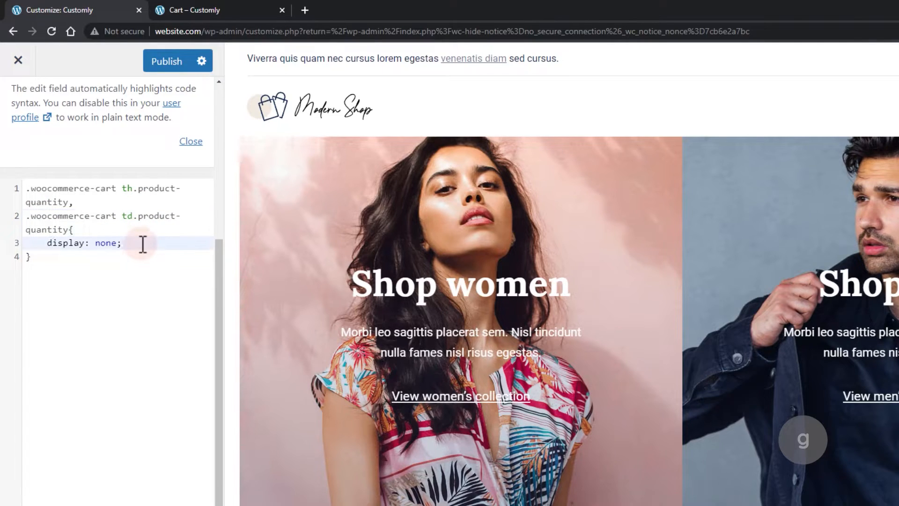
Publish the Additional CSS and reload the cart page to check the result
{"action": "left_click", "coordinate": [166, 61]}
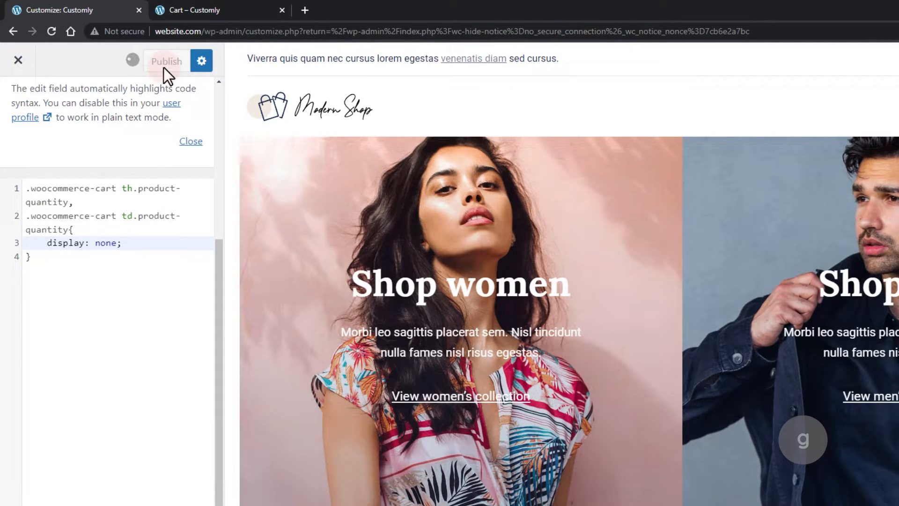
{"action": "left_click", "coordinate": [166, 61]}
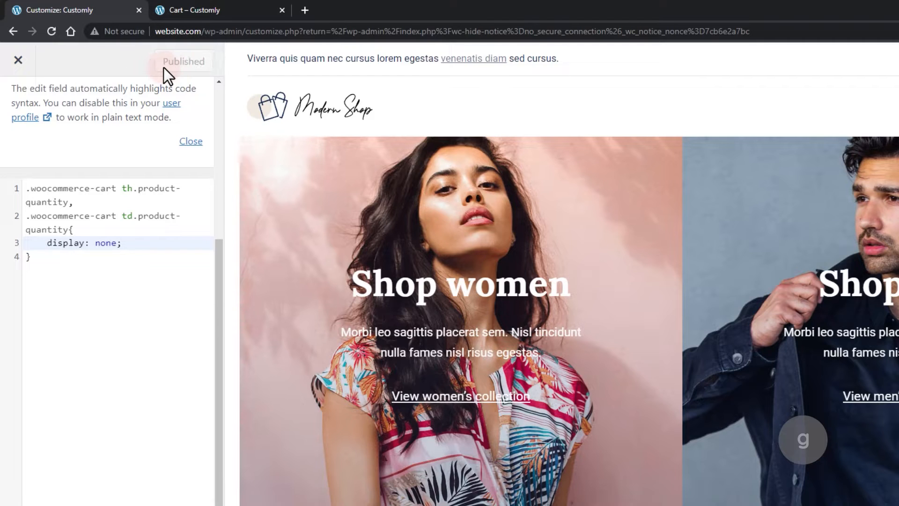
{"action": "left_click", "coordinate": [195, 10]}
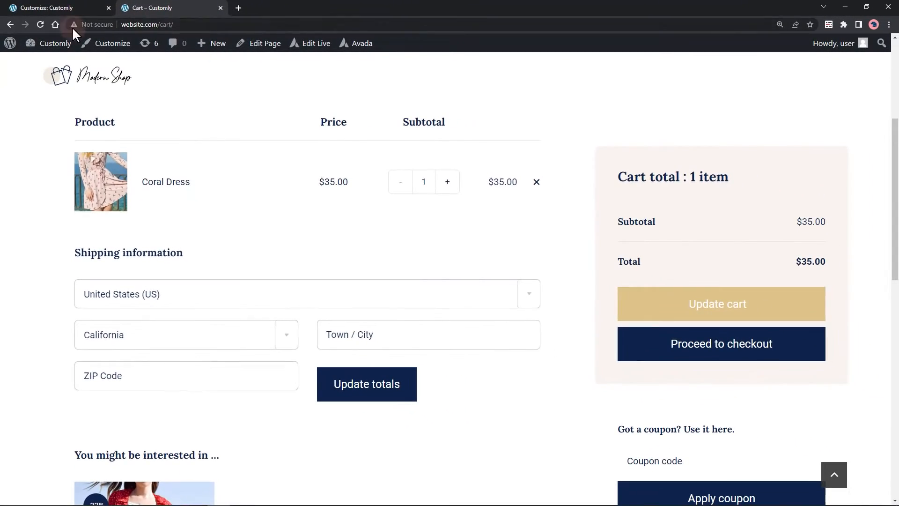
{"action": "left_click", "coordinate": [39, 24]}
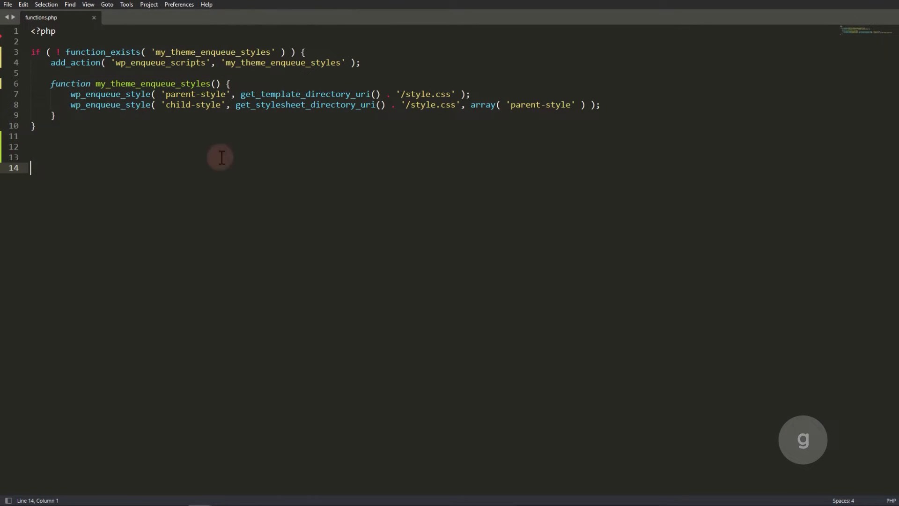
Add a '// Disable Quantity Change' comment section to functions.php
{"action": "type", "text": "// Disable Quantity Change"}
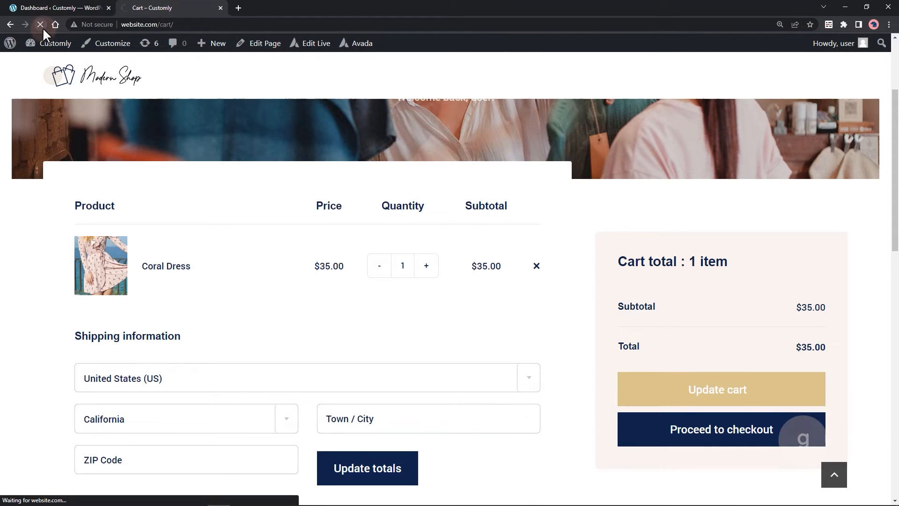
{"action": "mouse_move", "coordinate": [41, 24]}
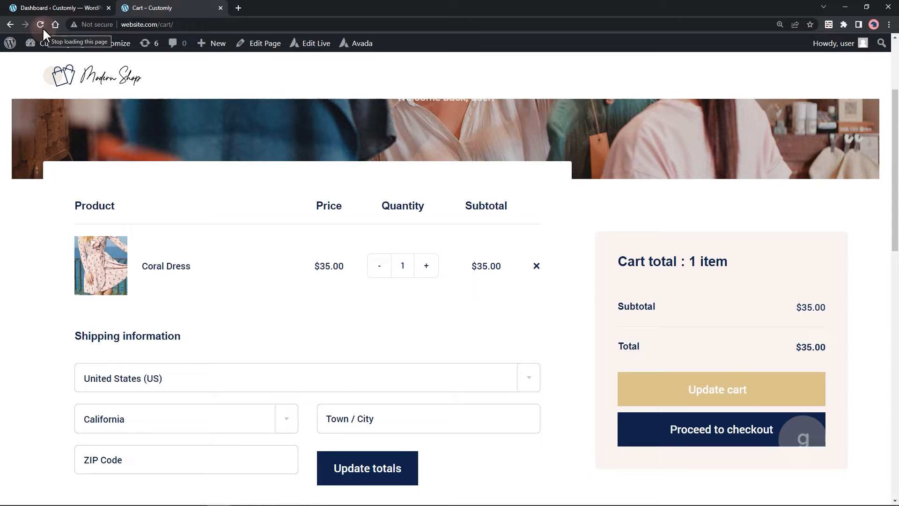
Try raising the Coral Dress quantity and confirm the 'Sorry, you cannot change the quantity.' notice
{"action": "left_click", "coordinate": [426, 266]}
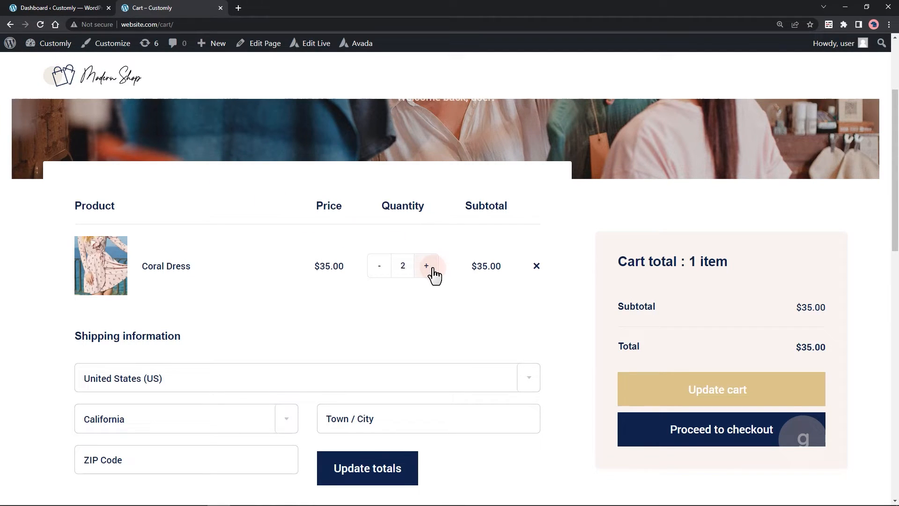
{"action": "left_click", "coordinate": [426, 265]}
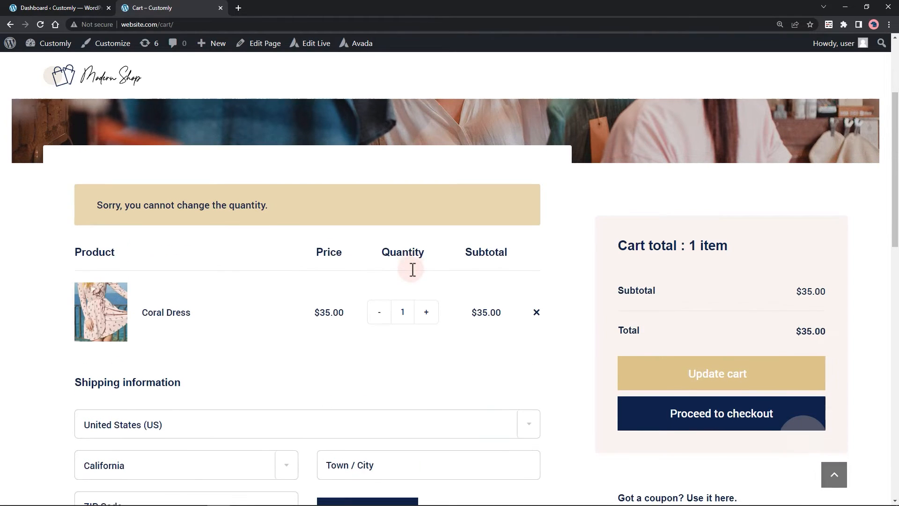
{"action": "scroll", "scroll_direction": "down", "scroll_amount": 3}
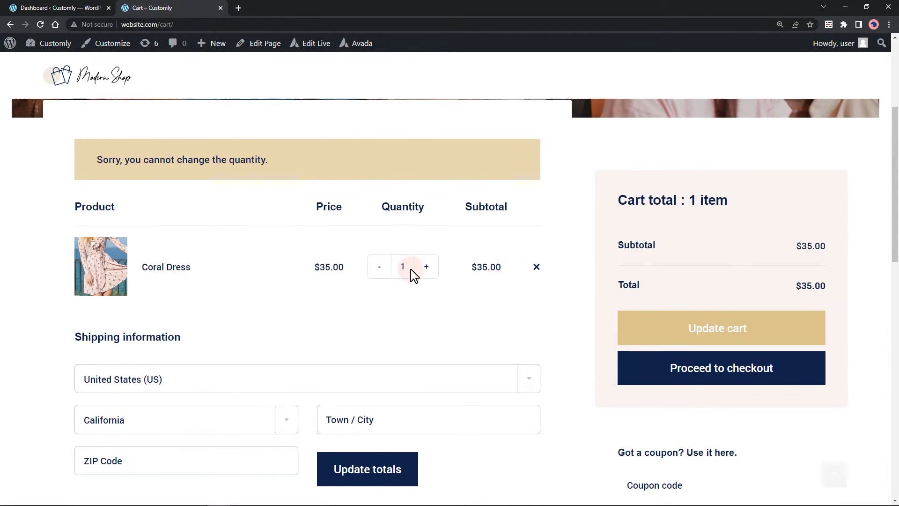